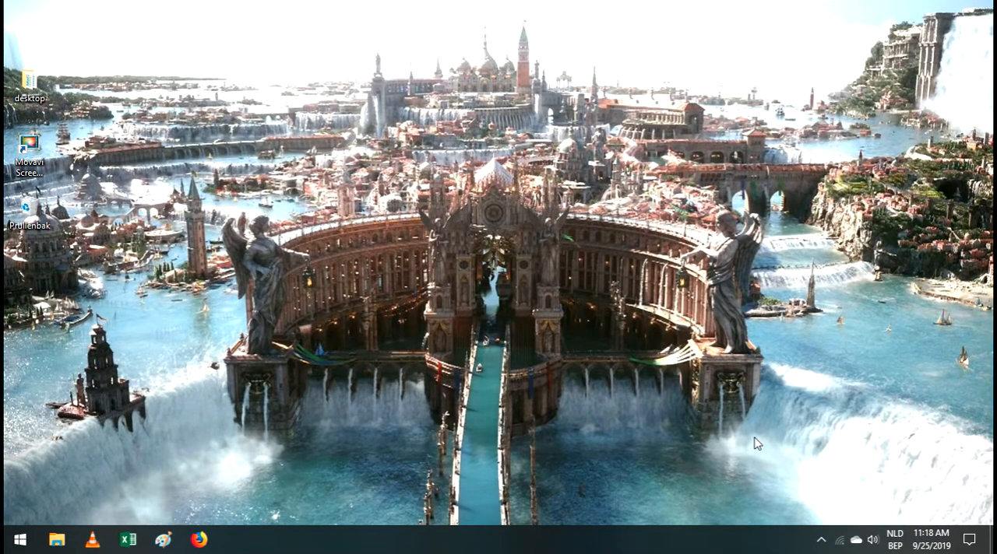
{"action": "mouse_move", "coordinate": [588, 383]}
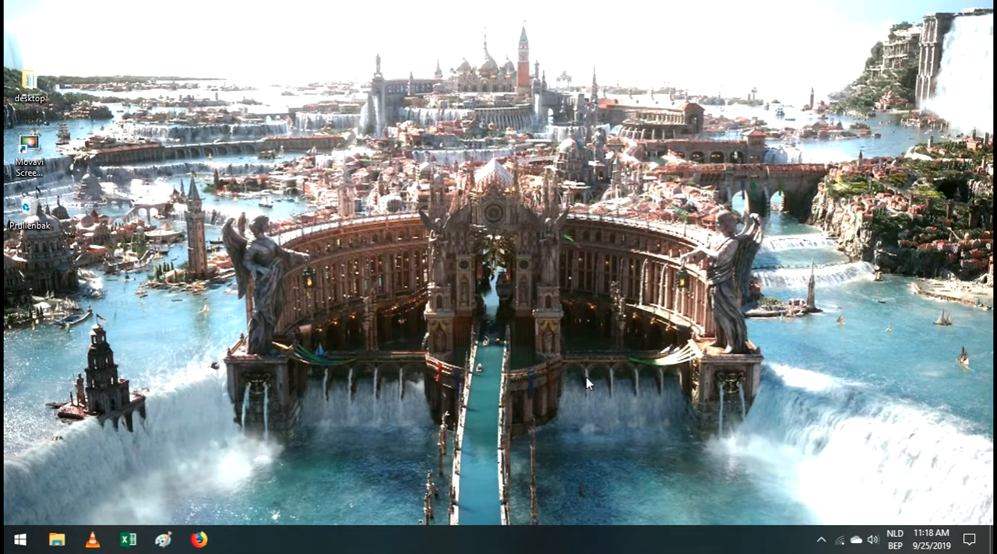
{"action": "mouse_move", "coordinate": [540, 380]}
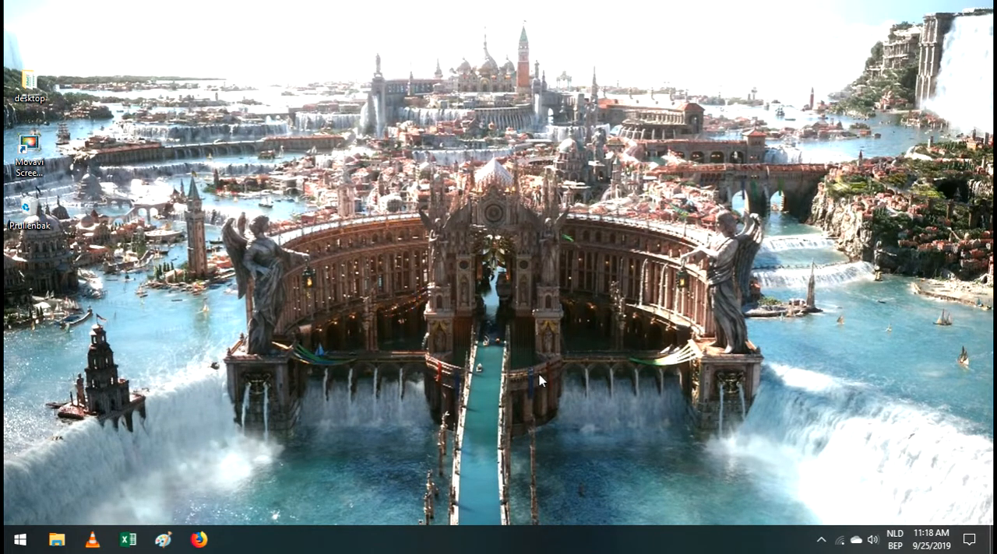
{"action": "mouse_move", "coordinate": [155, 454]}
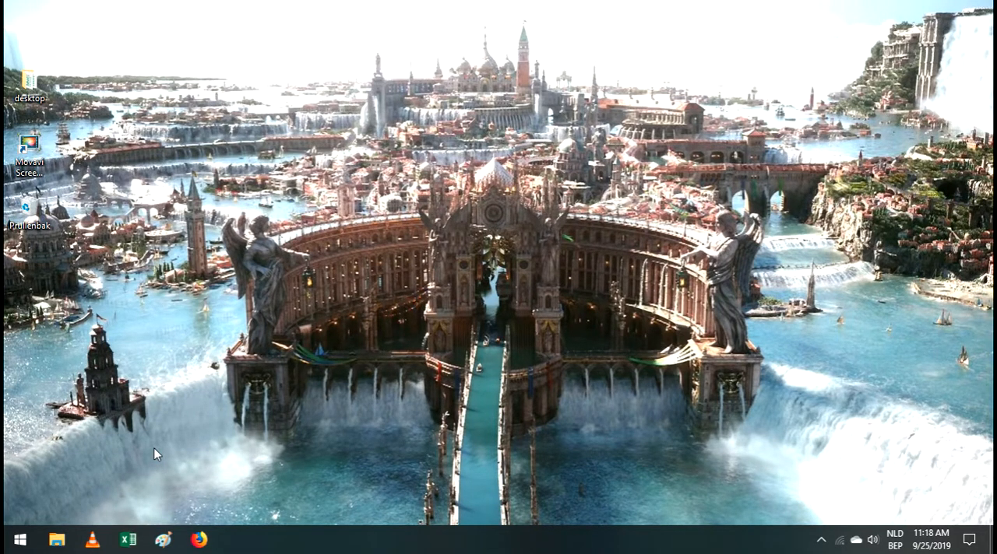
{"action": "mouse_move", "coordinate": [84, 517]}
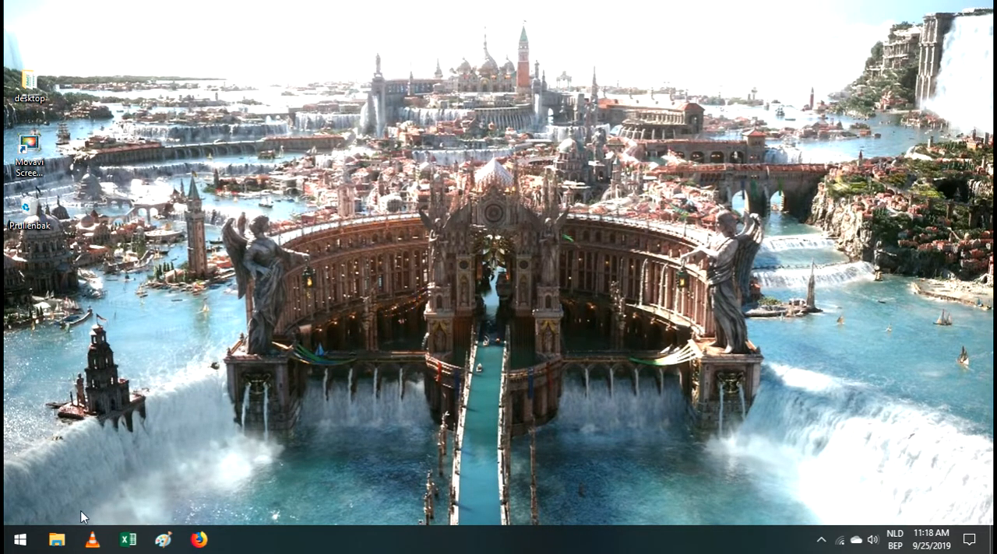
{"action": "mouse_move", "coordinate": [327, 413]}
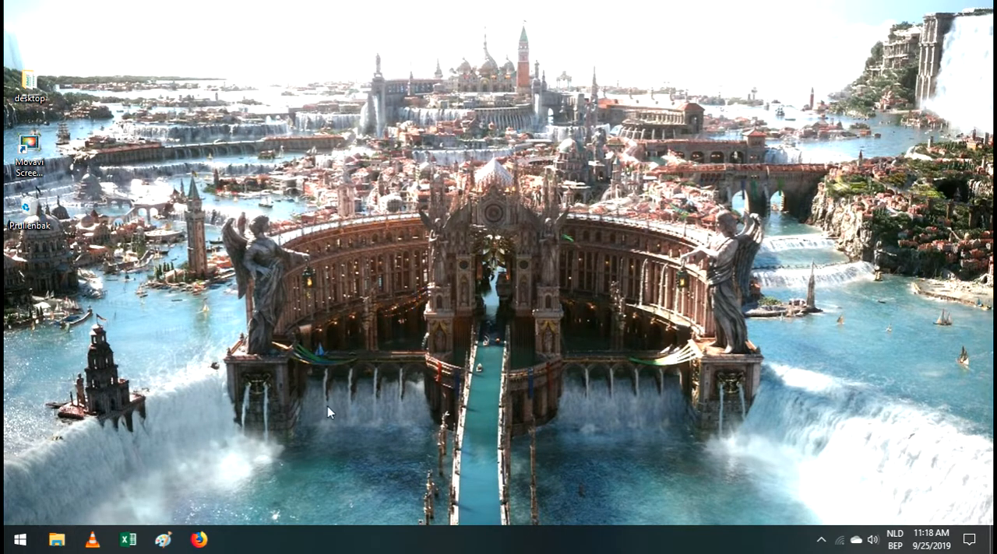
Open This PC in File Explorer and launch Windows Settings from its Computer ribbon.
{"action": "left_click", "coordinate": [56, 539]}
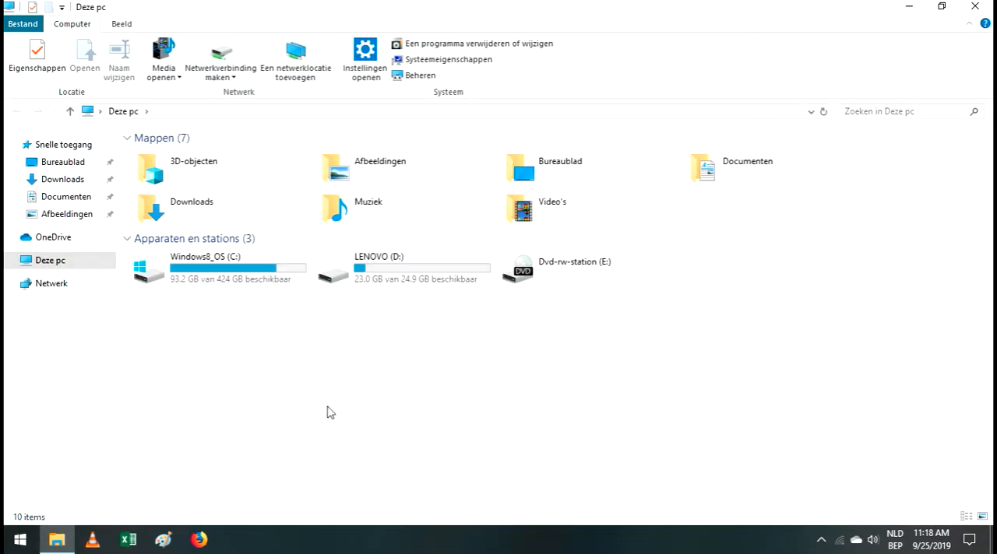
{"action": "mouse_move", "coordinate": [350, 107]}
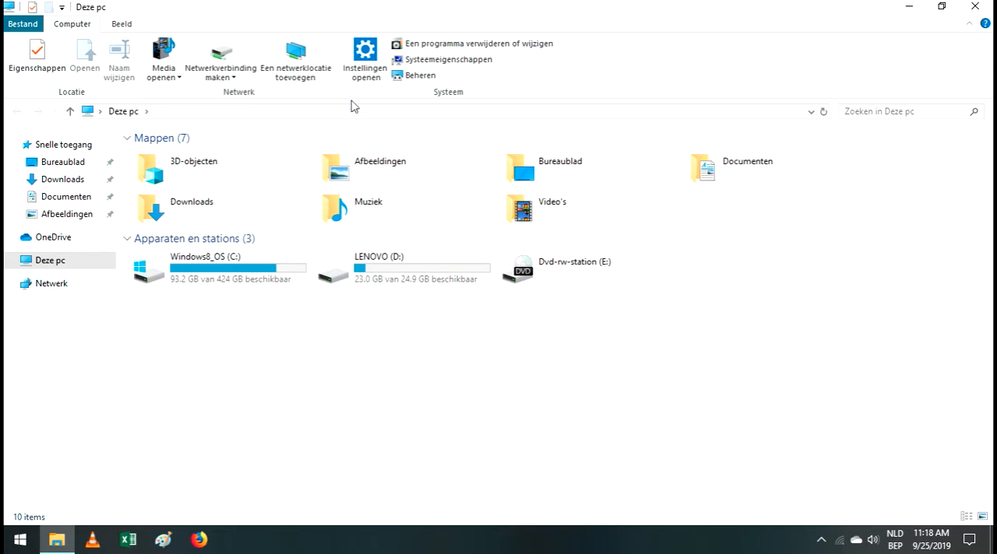
{"action": "mouse_move", "coordinate": [365, 55]}
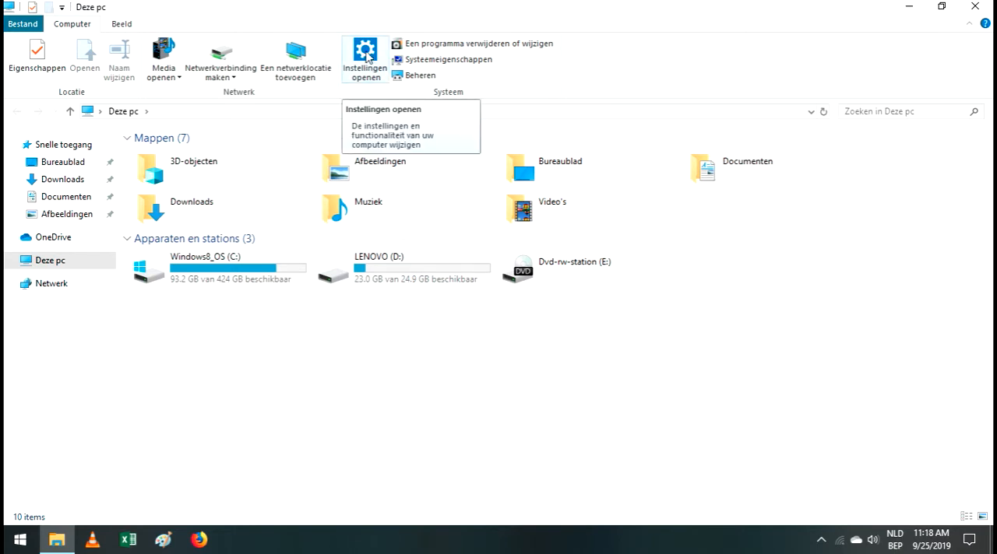
{"action": "left_click", "coordinate": [365, 52]}
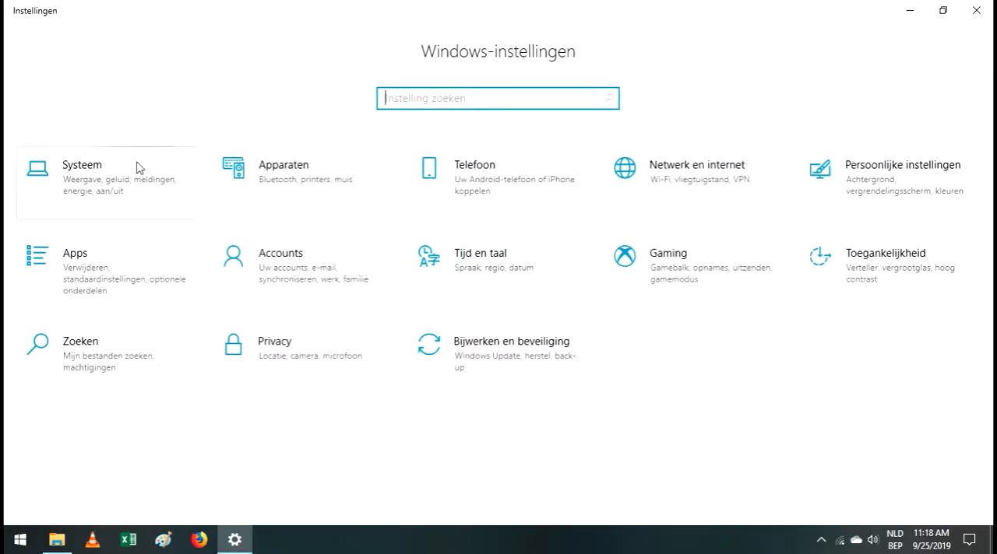
{"action": "mouse_move", "coordinate": [97, 189]}
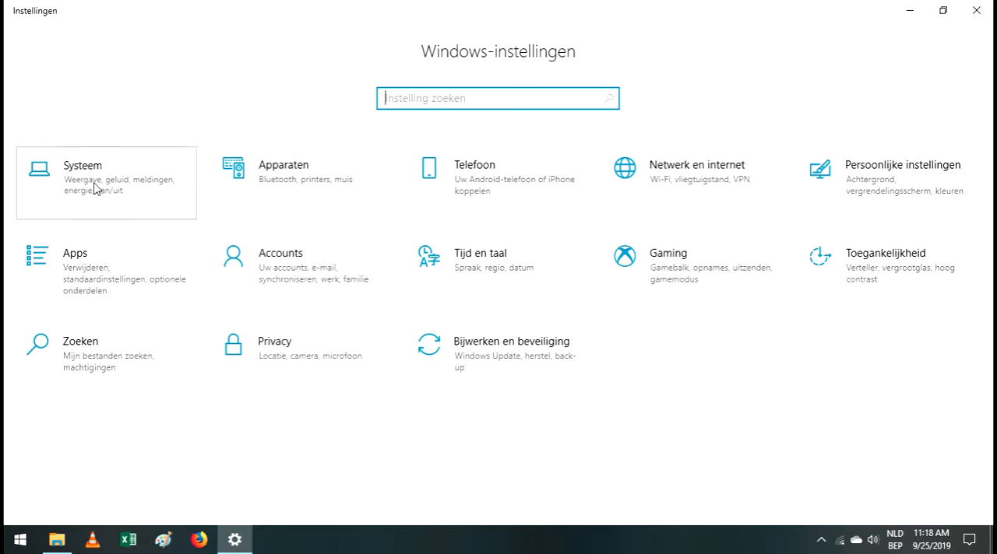
Go from Systeem > Energiebeheer en slaapstand to the classic Power Options window.
{"action": "left_click", "coordinate": [81, 178]}
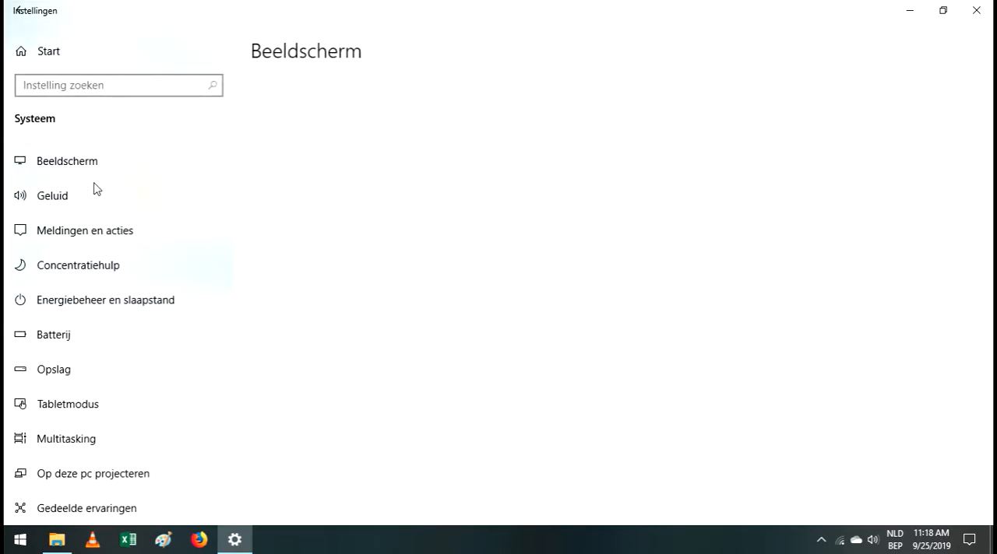
{"action": "left_click", "coordinate": [67, 162]}
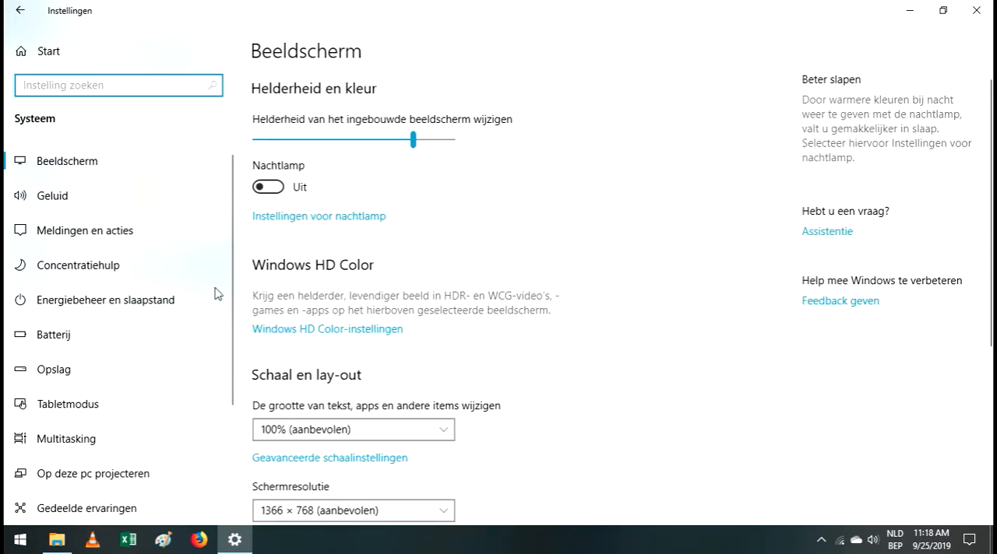
{"action": "left_click", "coordinate": [105, 300]}
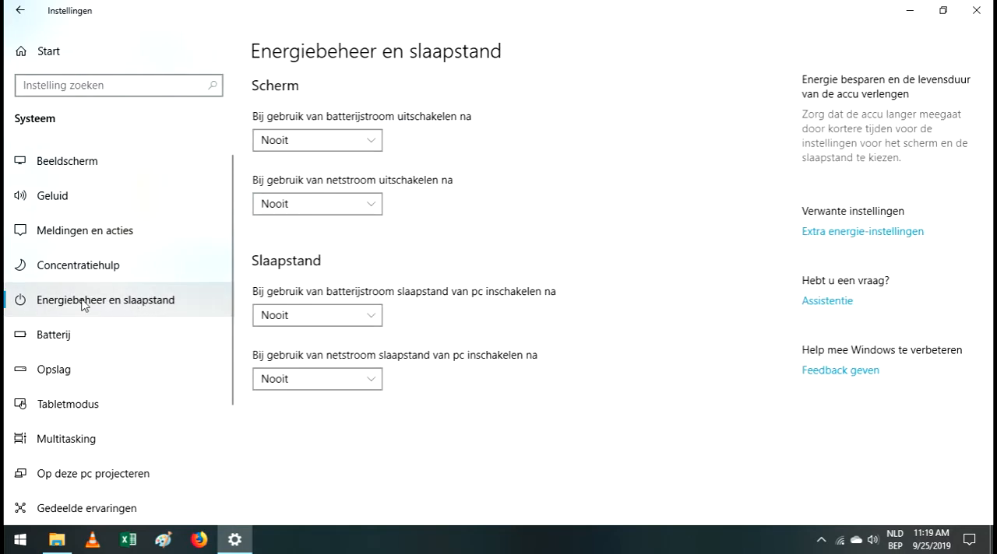
{"action": "mouse_move", "coordinate": [600, 266]}
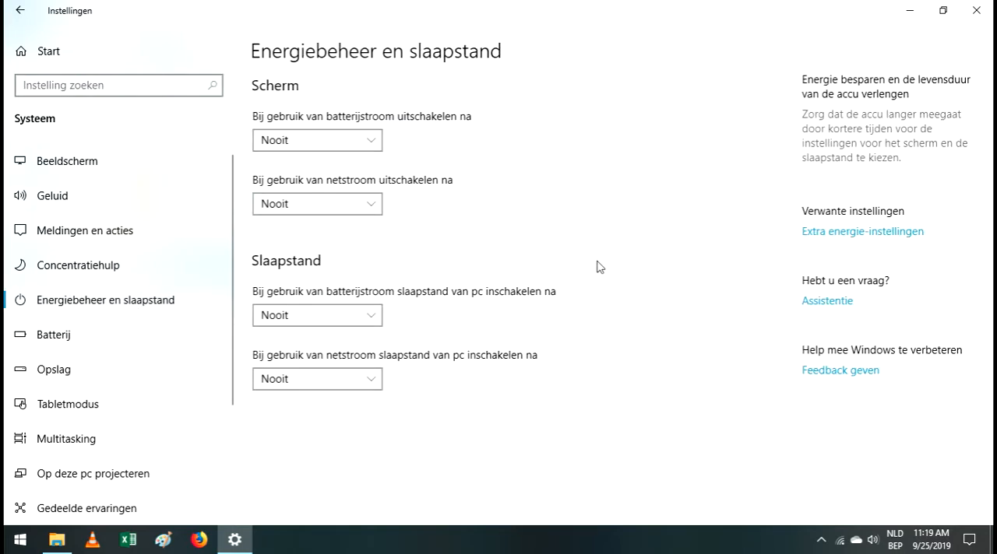
{"action": "mouse_move", "coordinate": [845, 238]}
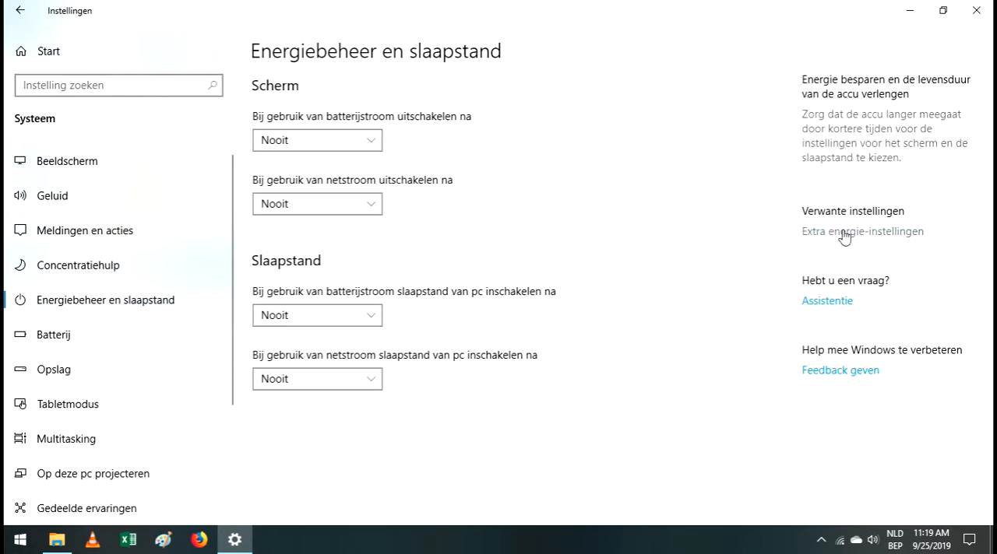
{"action": "left_click", "coordinate": [862, 231]}
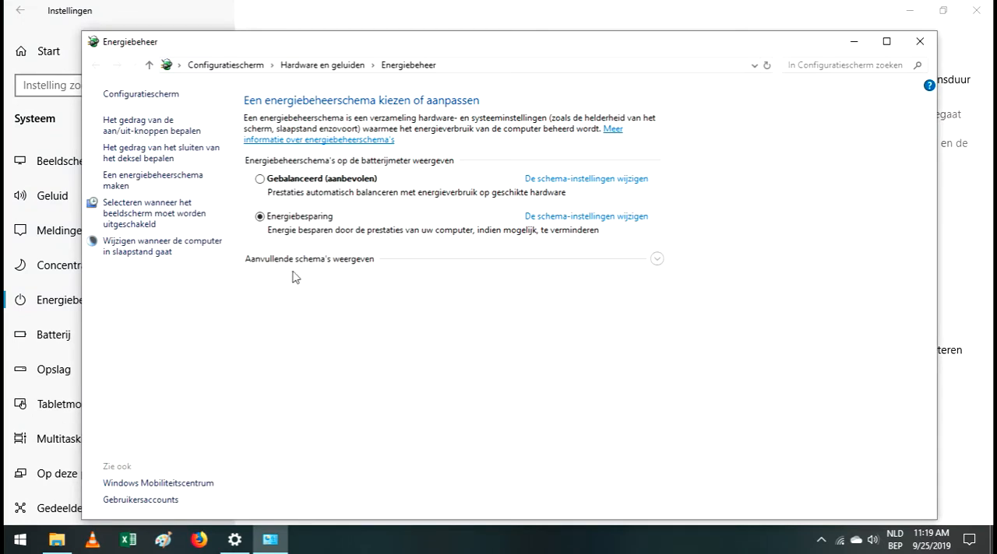
{"action": "mouse_move", "coordinate": [147, 117]}
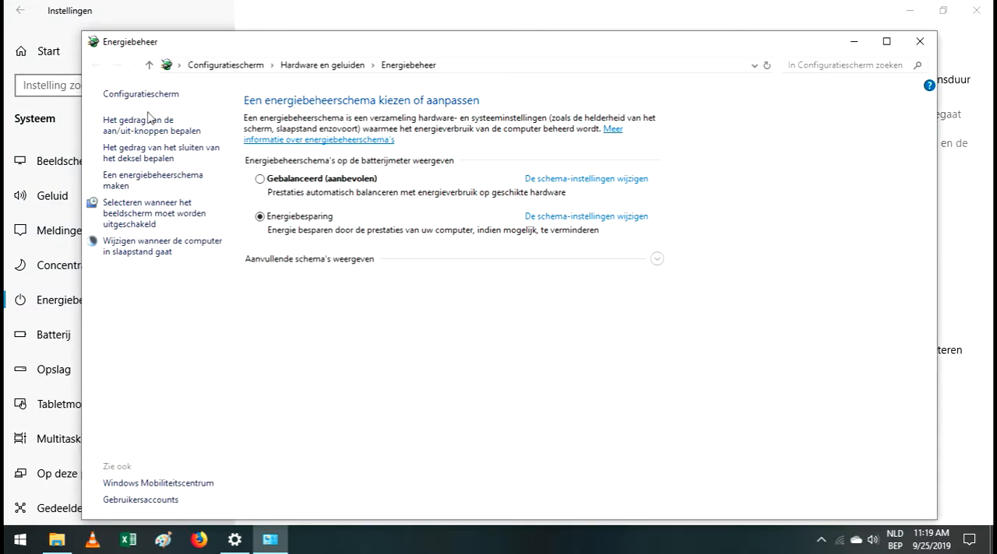
{"action": "mouse_move", "coordinate": [152, 125]}
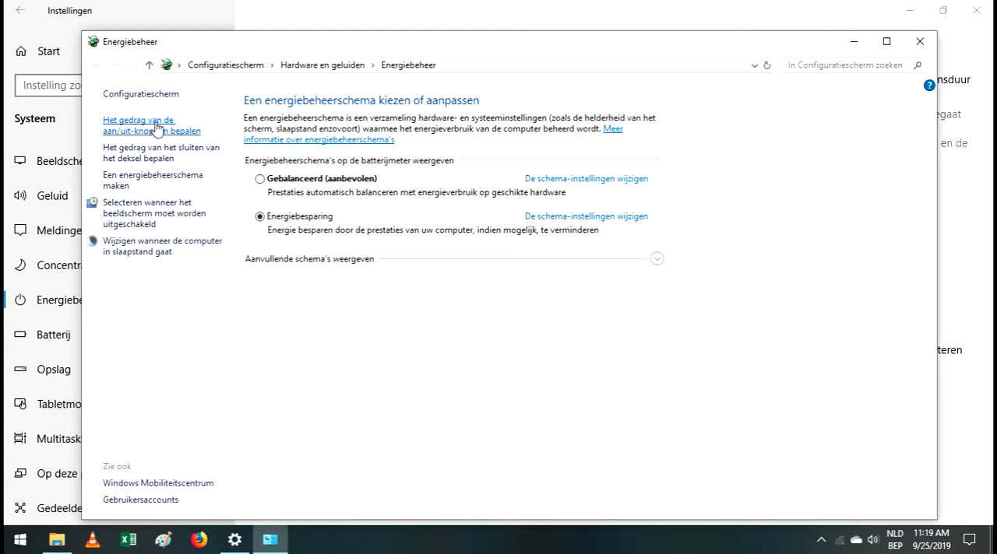
Open 'Het gedrag van de aan/uit-knoppen bepalen' from Power Options.
{"action": "left_click", "coordinate": [146, 125]}
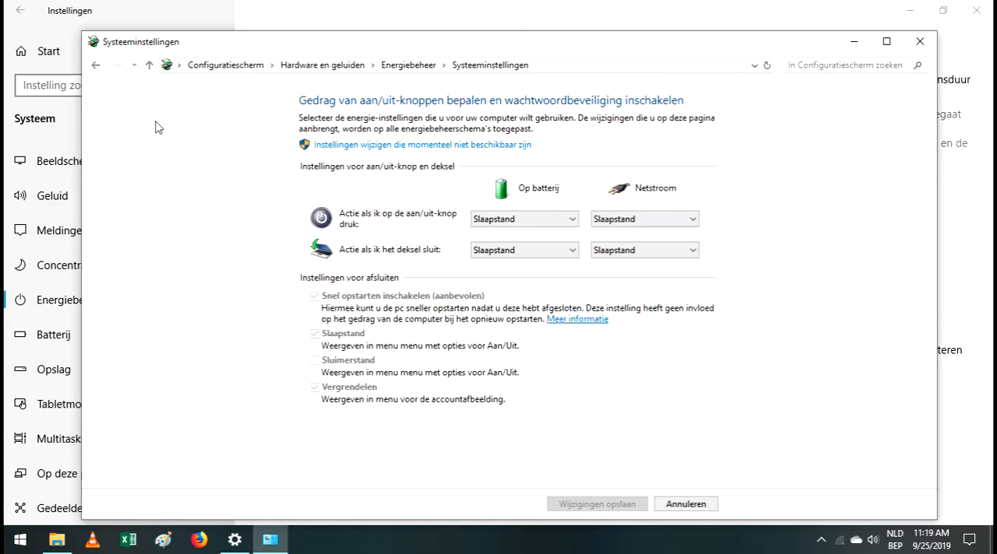
{"action": "mouse_move", "coordinate": [399, 195]}
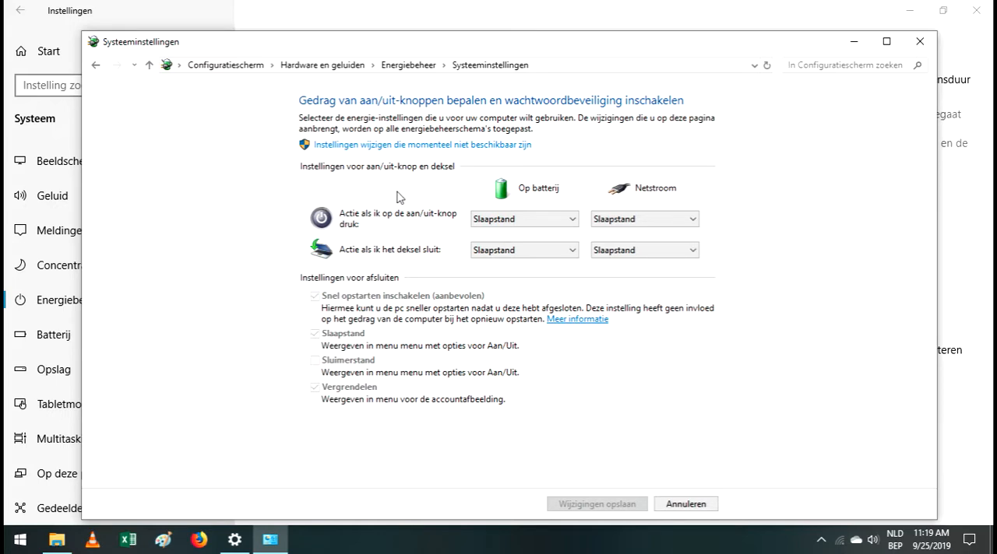
{"action": "mouse_move", "coordinate": [408, 201]}
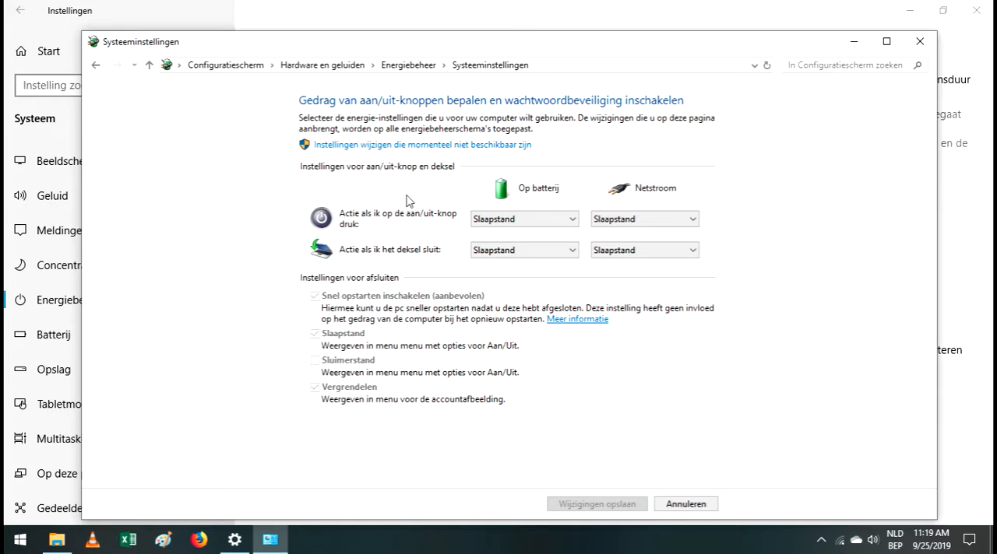
{"action": "mouse_move", "coordinate": [312, 216]}
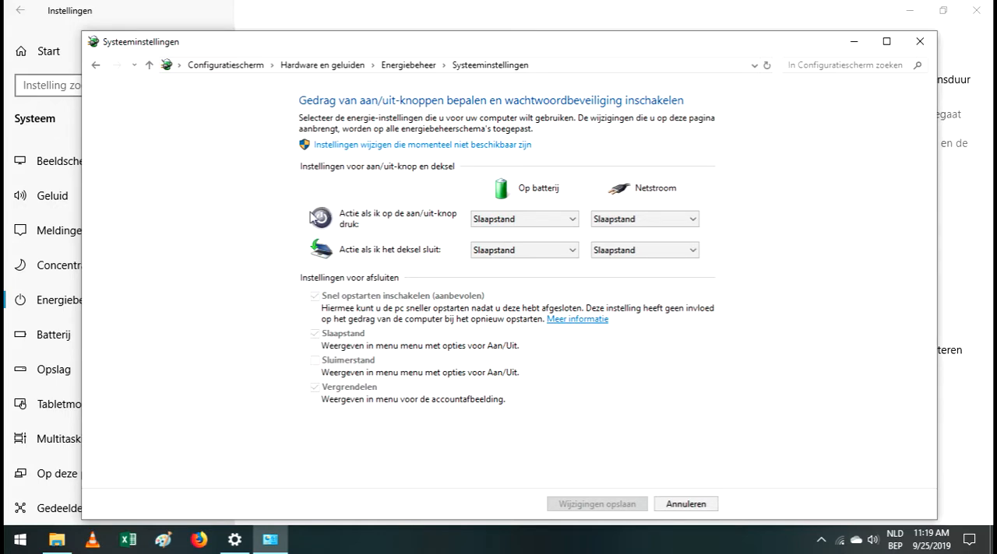
{"action": "mouse_move", "coordinate": [333, 234]}
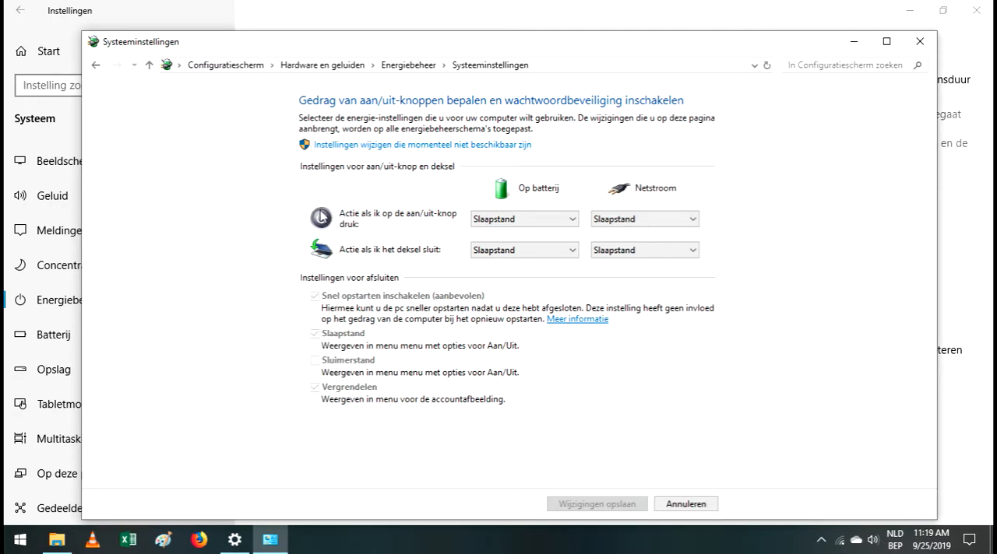
{"action": "mouse_move", "coordinate": [338, 224]}
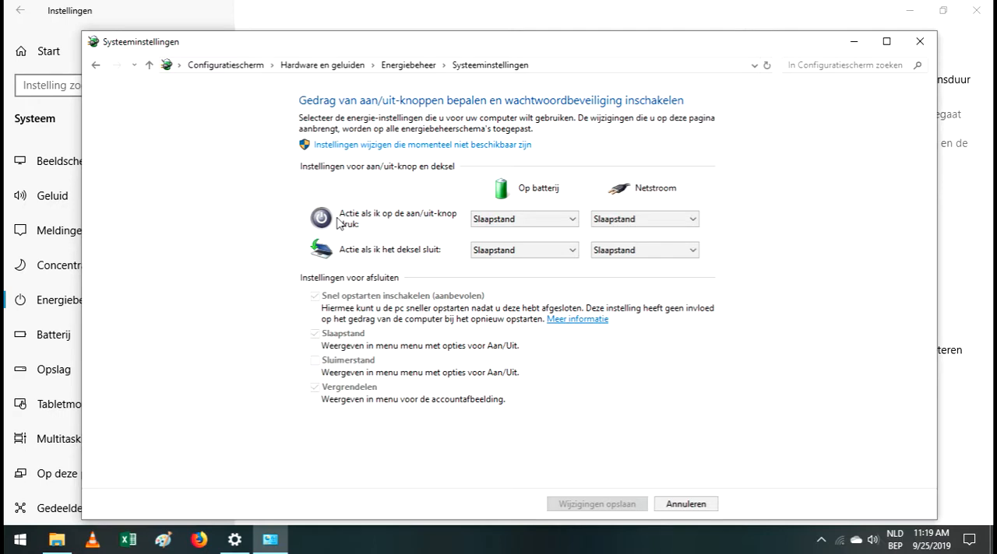
{"action": "mouse_move", "coordinate": [396, 229]}
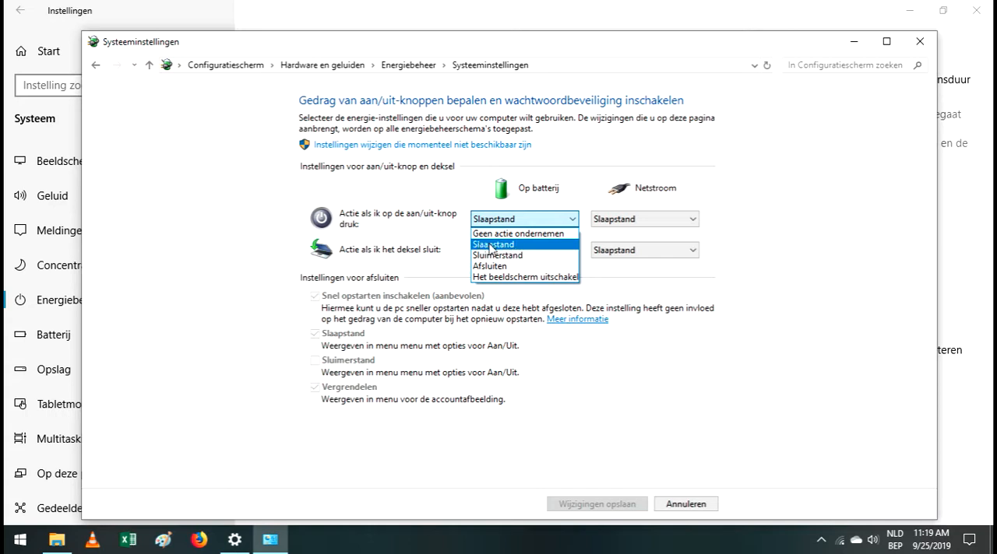
{"action": "mouse_move", "coordinate": [496, 256]}
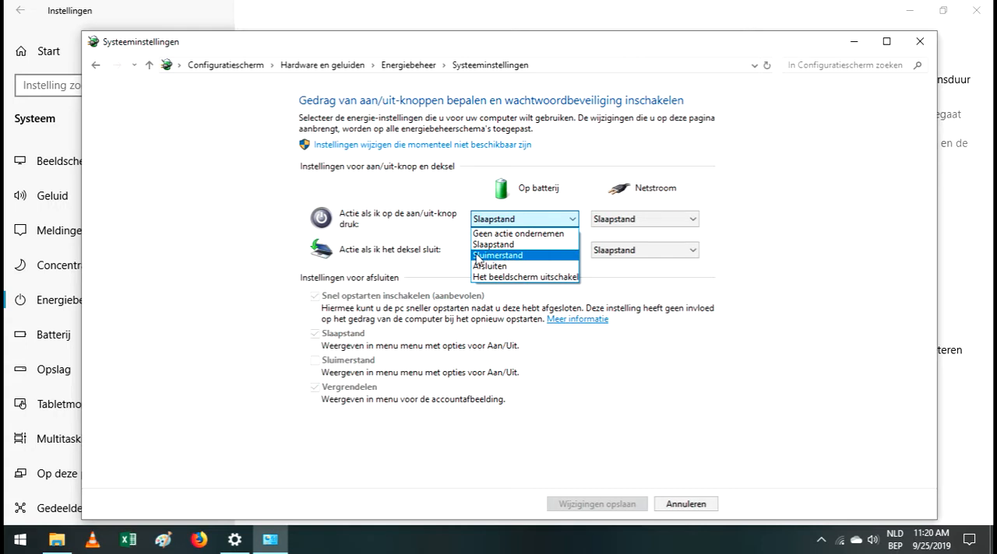
{"action": "mouse_move", "coordinate": [492, 263]}
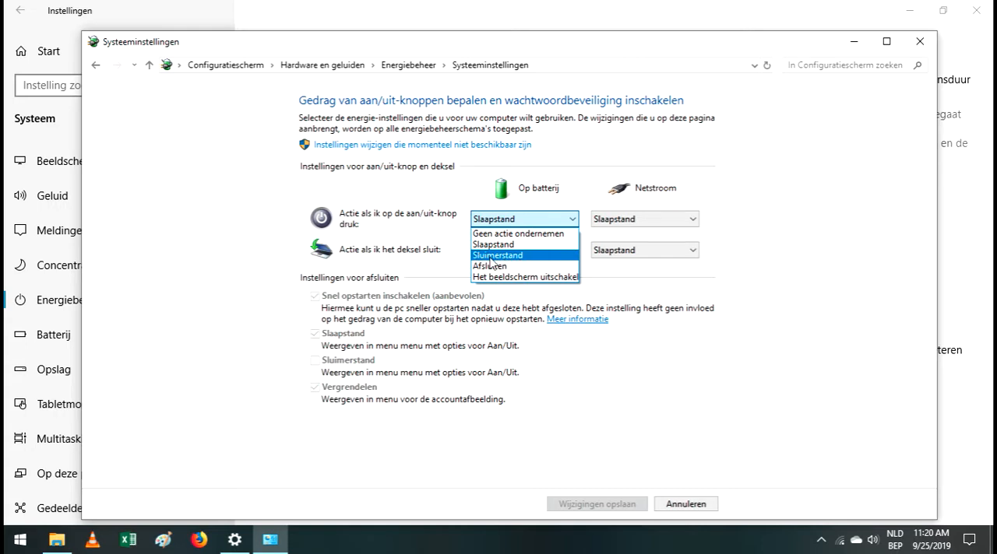
{"action": "mouse_move", "coordinate": [493, 244]}
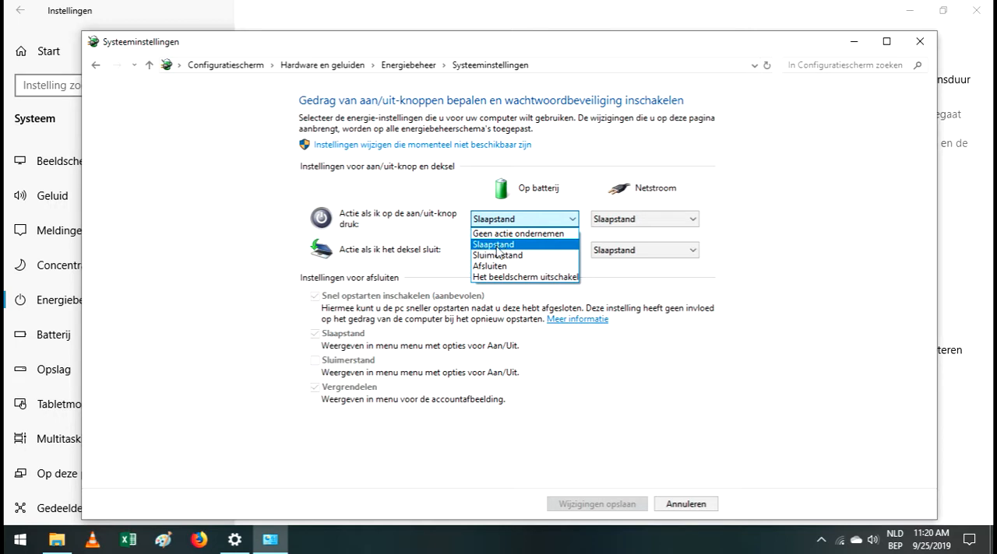
{"action": "mouse_move", "coordinate": [497, 255]}
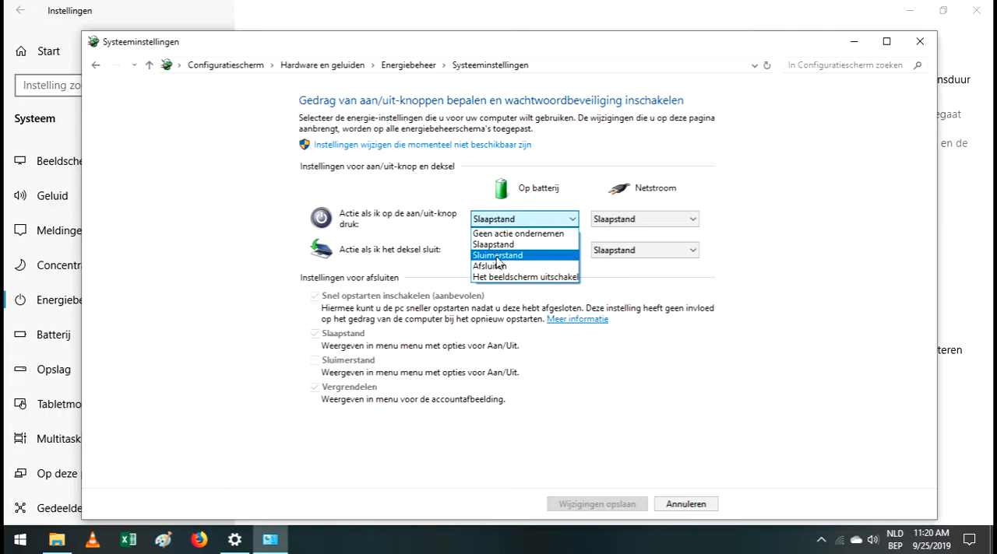
{"action": "mouse_move", "coordinate": [498, 265]}
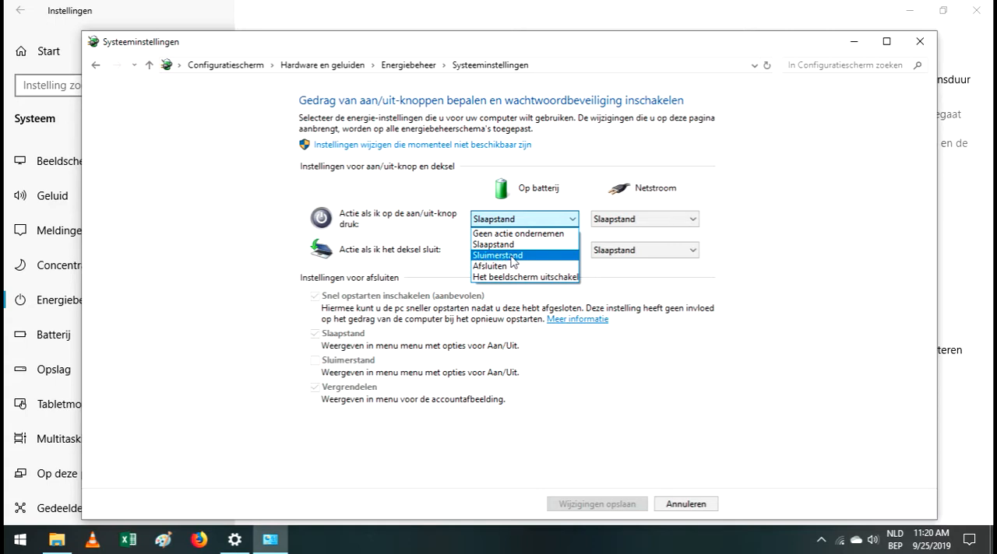
{"action": "mouse_move", "coordinate": [508, 262]}
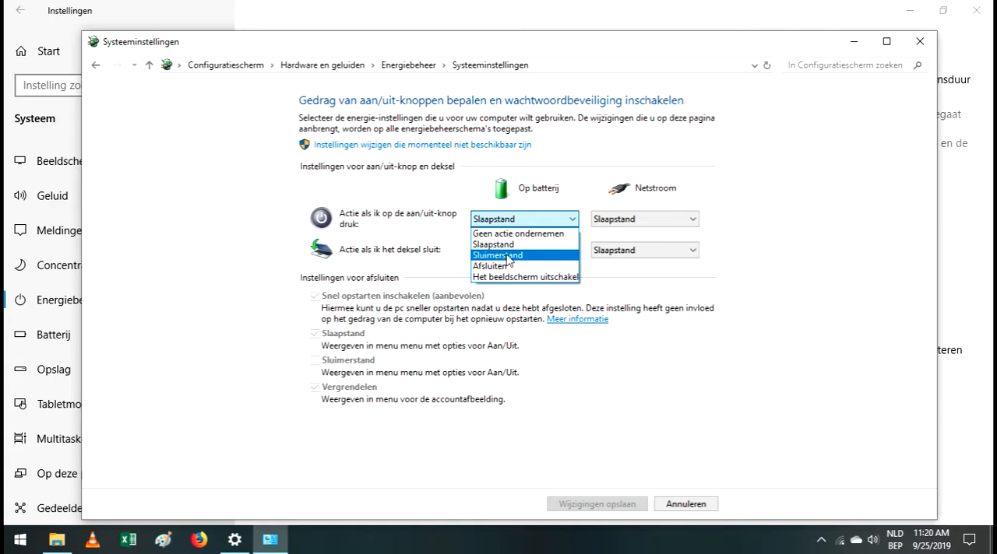
{"action": "mouse_move", "coordinate": [490, 260]}
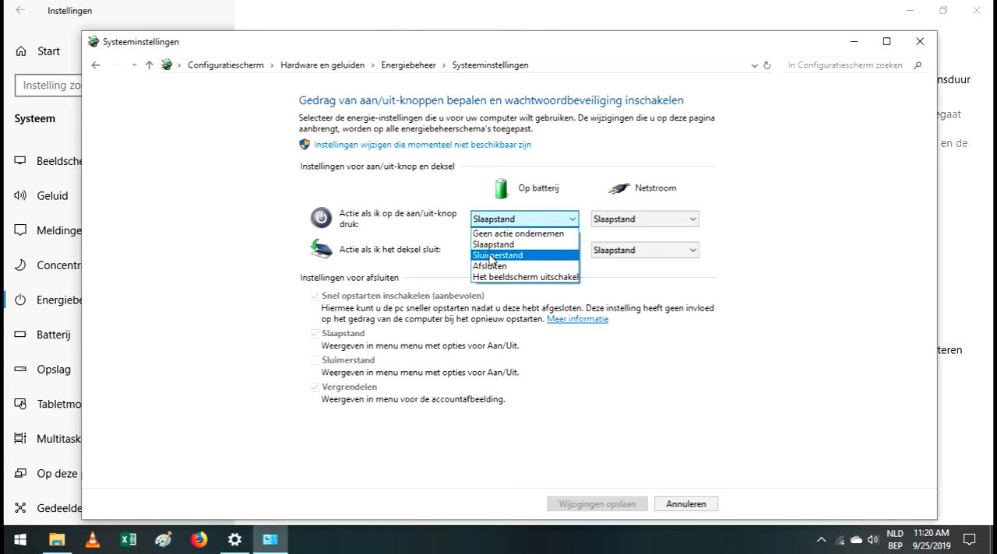
Set all four power button and lid dropdowns to Sluimerstand and save the changes.
{"action": "left_click", "coordinate": [497, 255]}
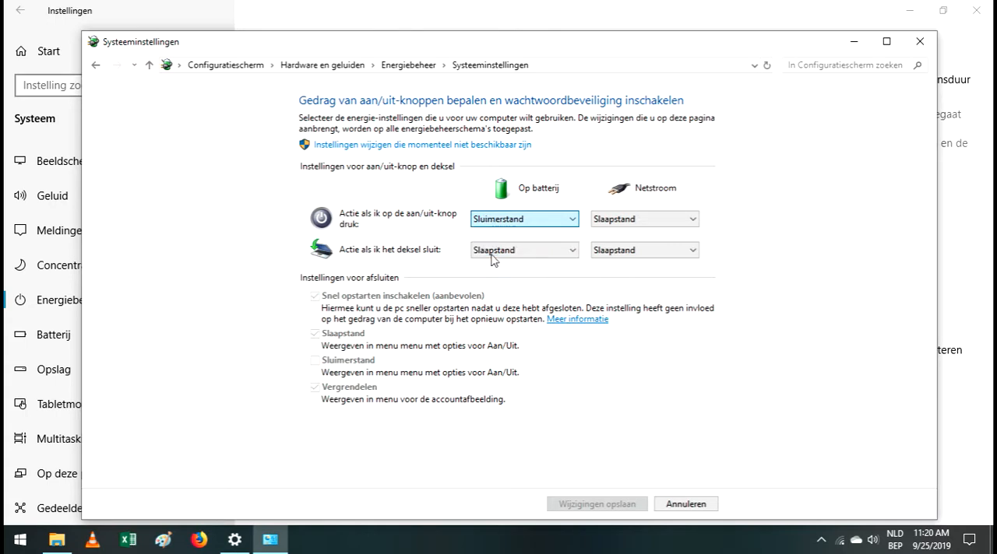
{"action": "left_click", "coordinate": [642, 219]}
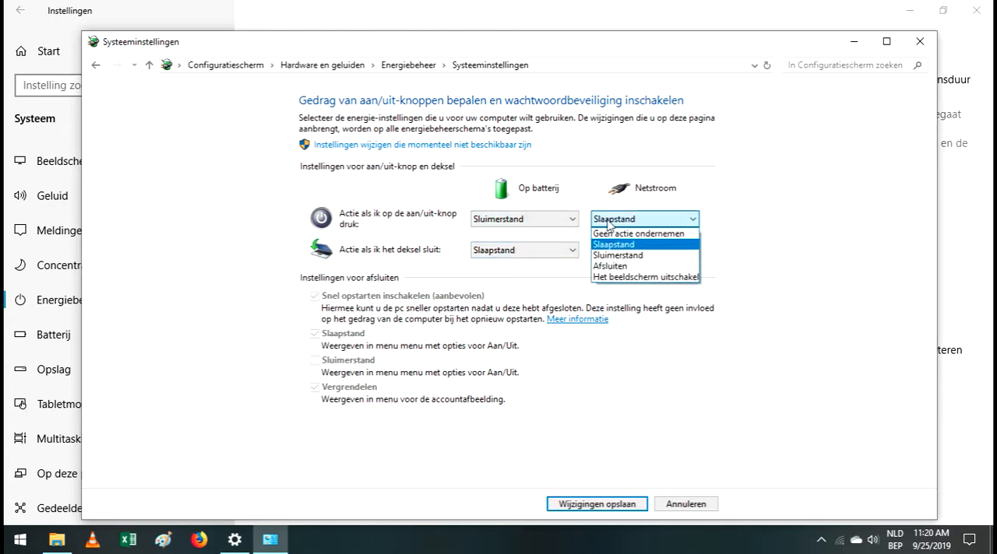
{"action": "left_click", "coordinate": [614, 243]}
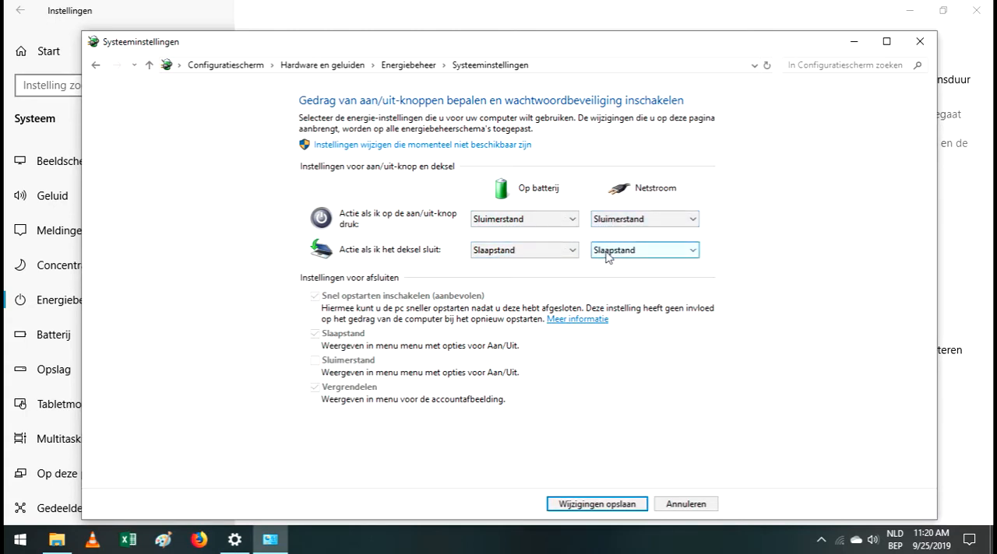
{"action": "left_click", "coordinate": [644, 250]}
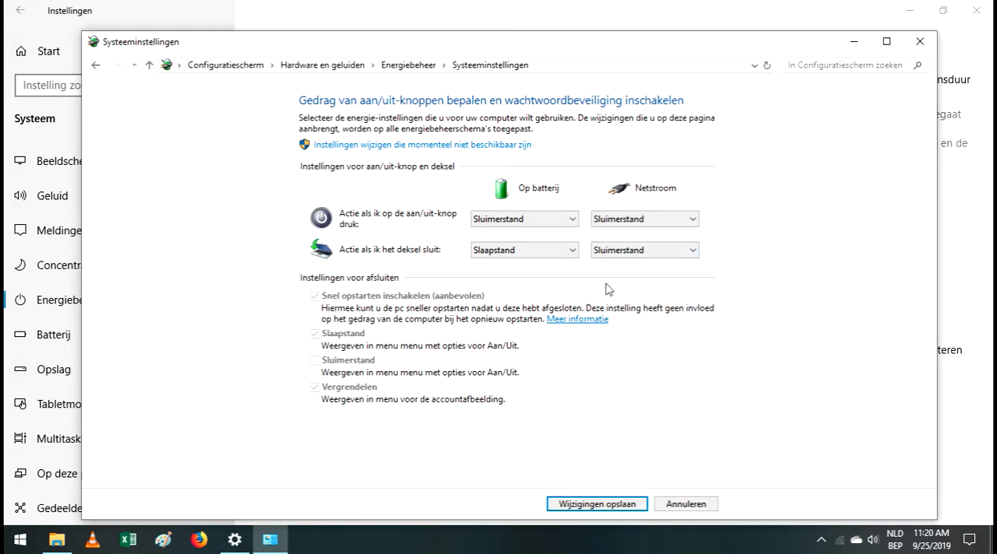
{"action": "left_click", "coordinate": [523, 250]}
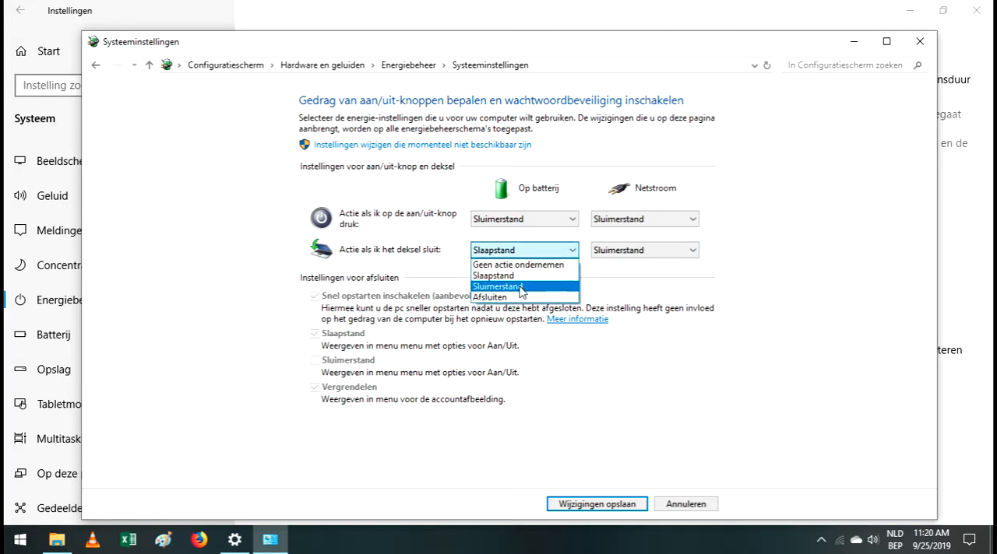
{"action": "left_click", "coordinate": [495, 285]}
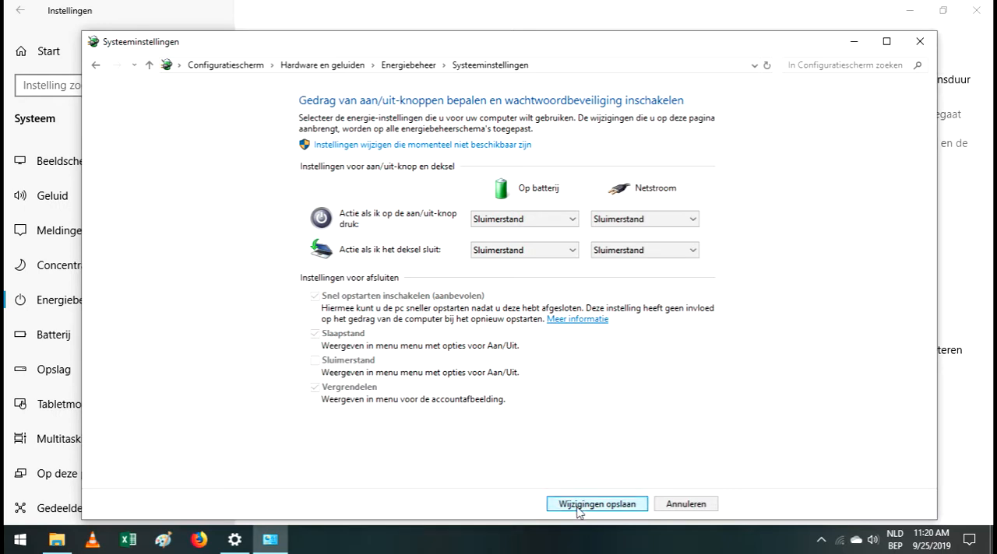
{"action": "left_click", "coordinate": [596, 503]}
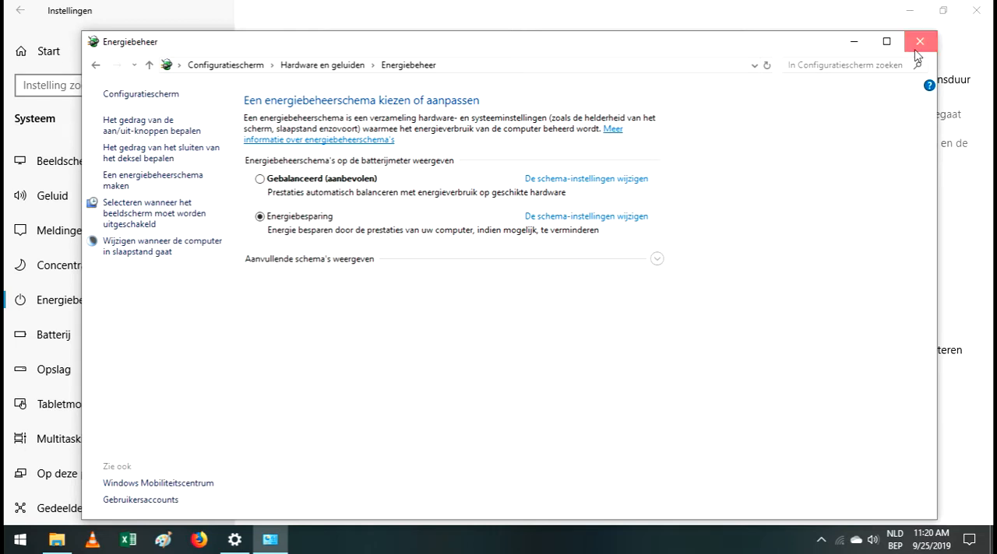
Close the Power Options window, back to the Energiebeheer en slaapstand page.
{"action": "left_click", "coordinate": [920, 41]}
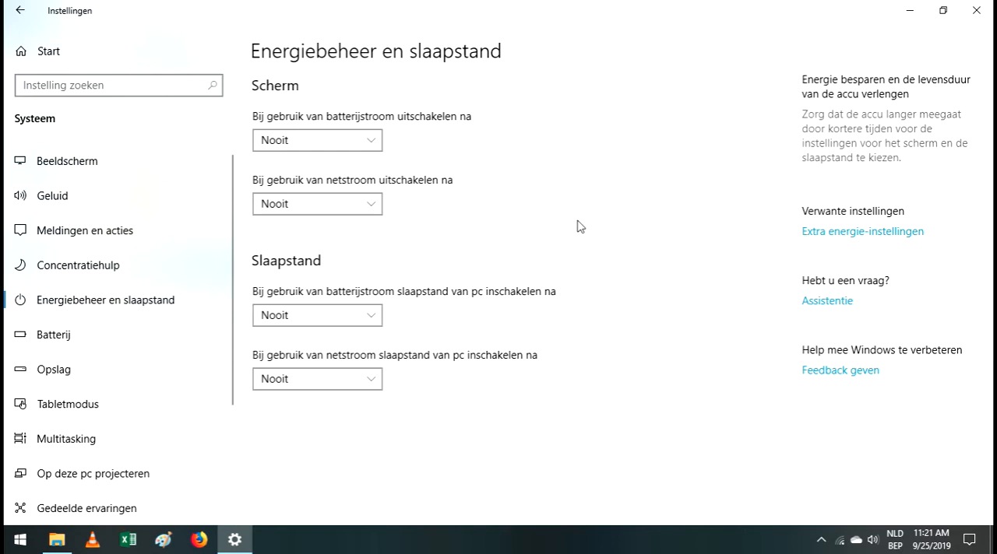
{"action": "mouse_move", "coordinate": [566, 242]}
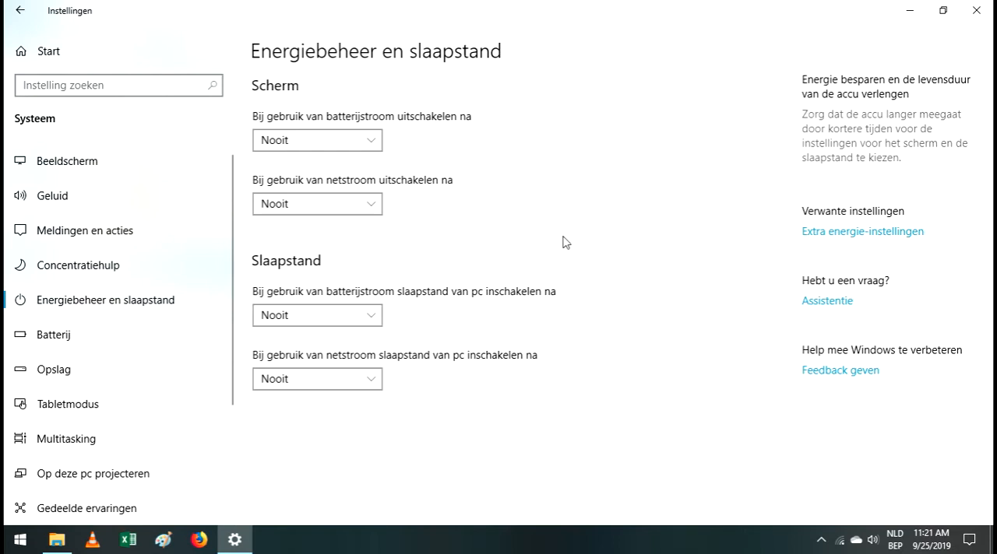
{"action": "mouse_move", "coordinate": [602, 248]}
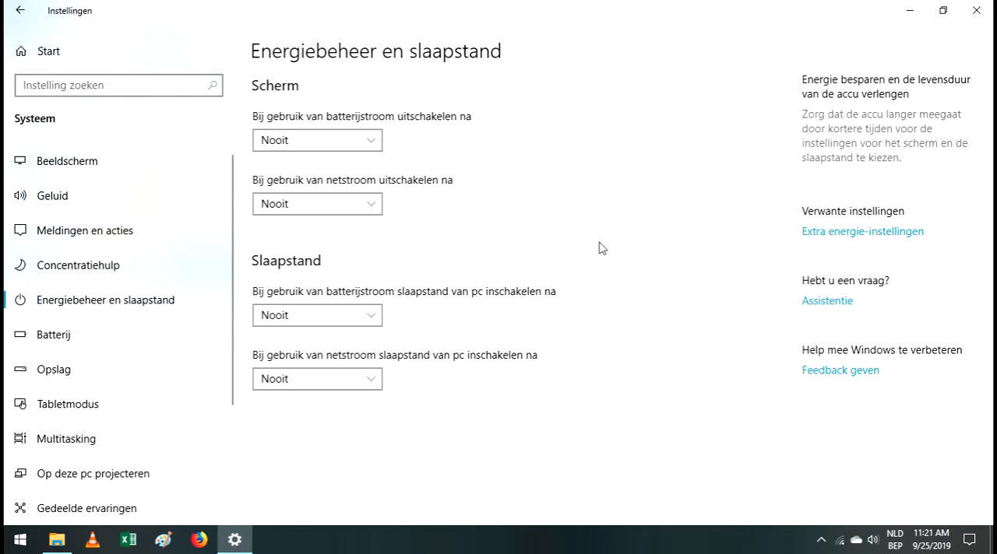
{"action": "mouse_move", "coordinate": [615, 260]}
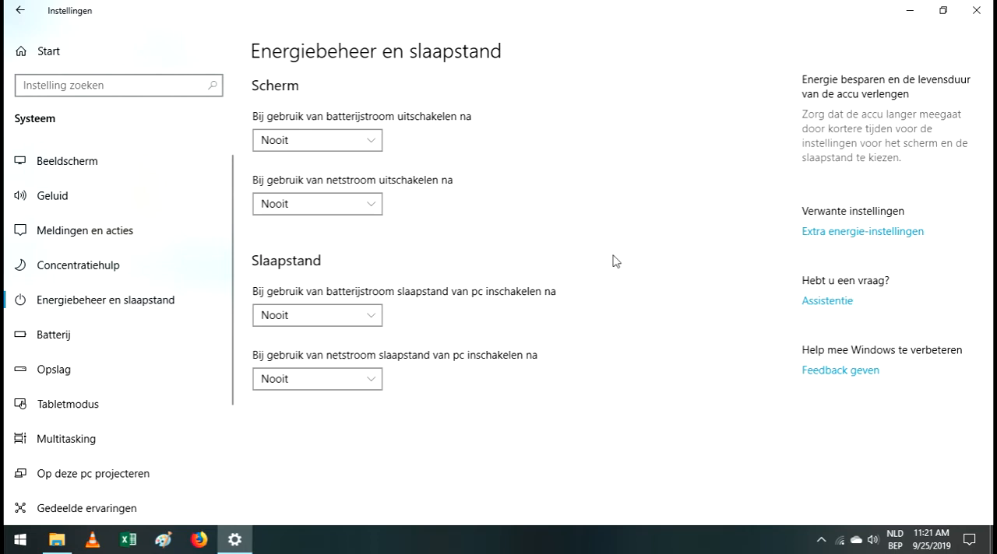
{"action": "mouse_move", "coordinate": [583, 260]}
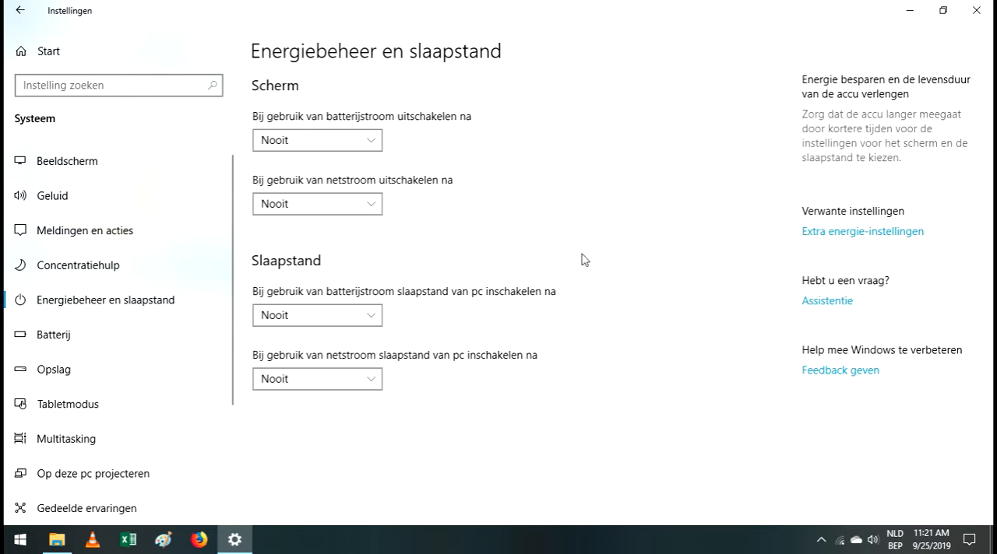
{"action": "mouse_move", "coordinate": [601, 266]}
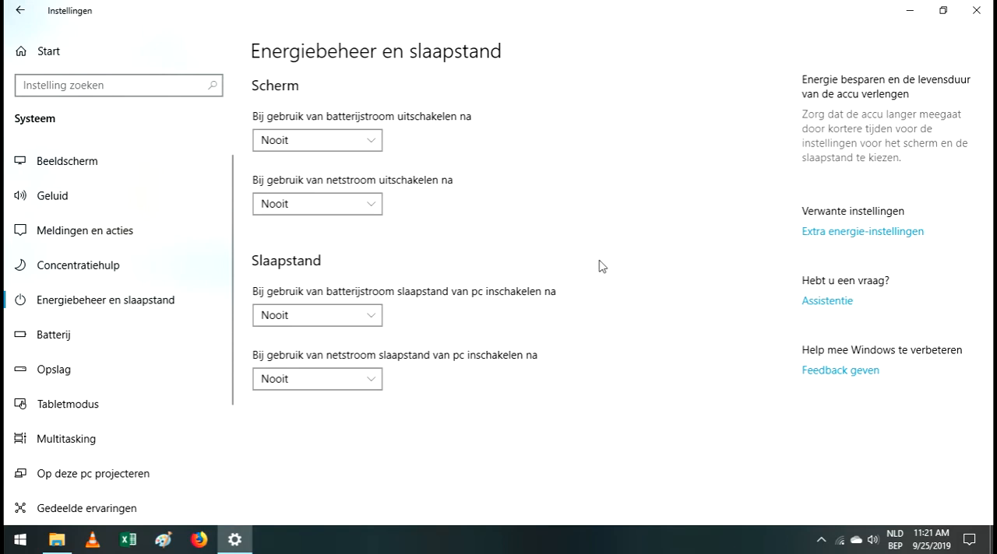
{"action": "mouse_move", "coordinate": [487, 255]}
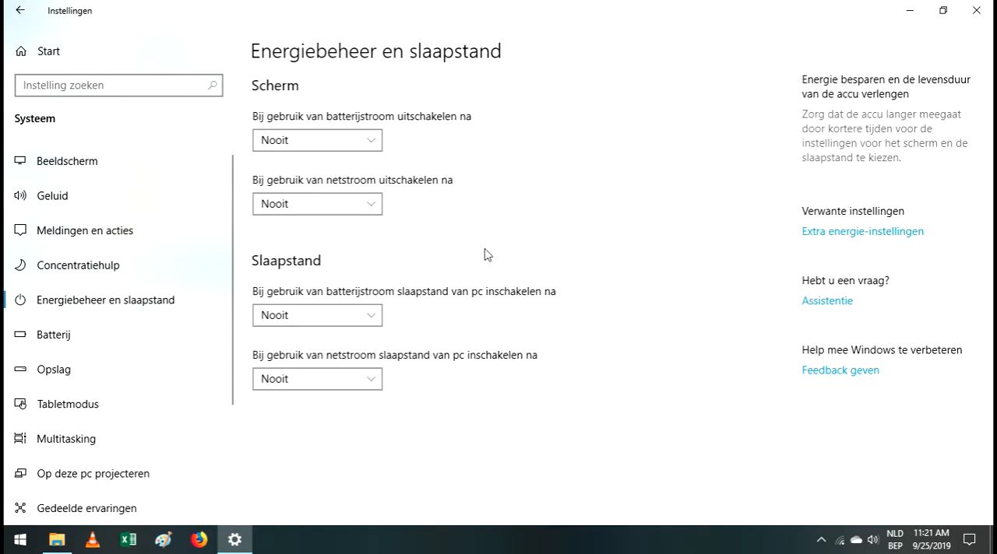